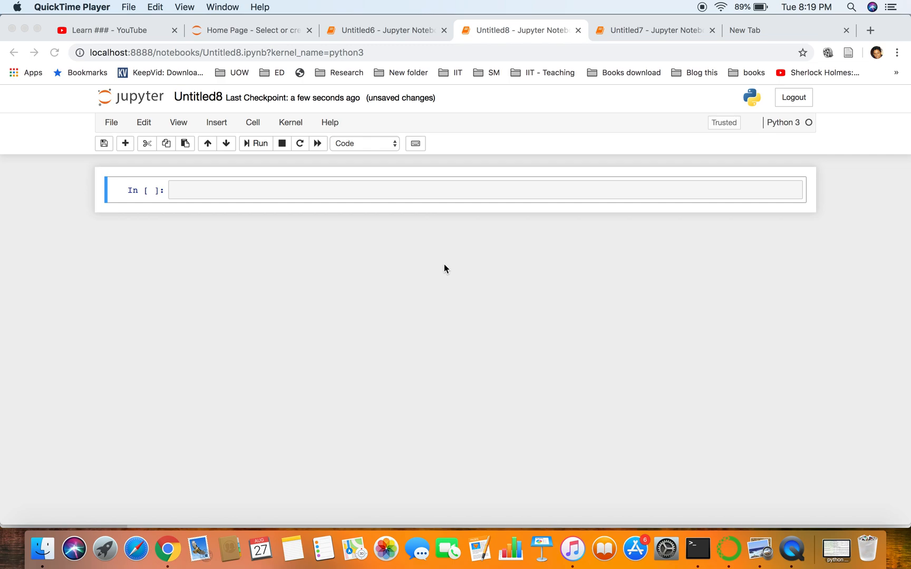
{"action": "mouse_move", "coordinate": [268, 210]}
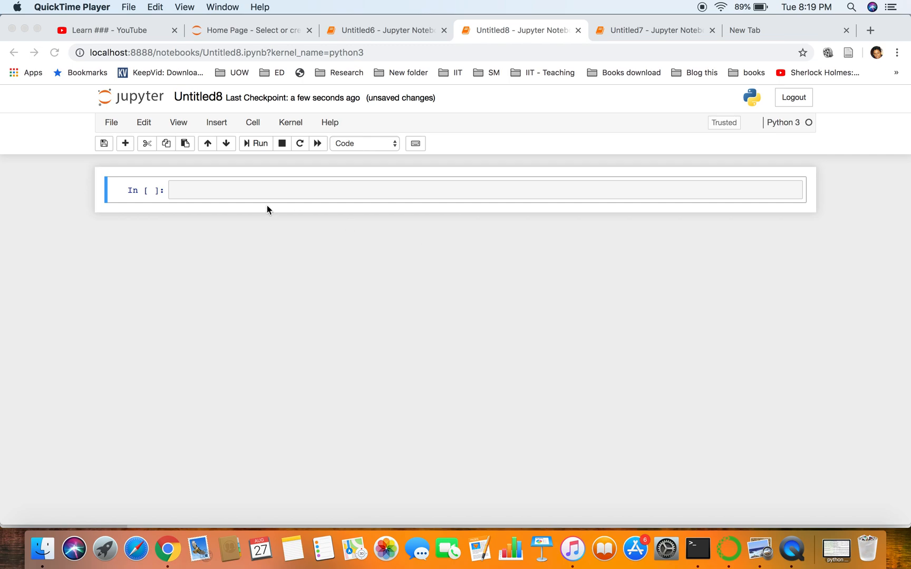
Step: Look over the home page and the Untitled6 and Untitled7 notebooks, then return to Untitled8
{"action": "left_click", "coordinate": [250, 29]}
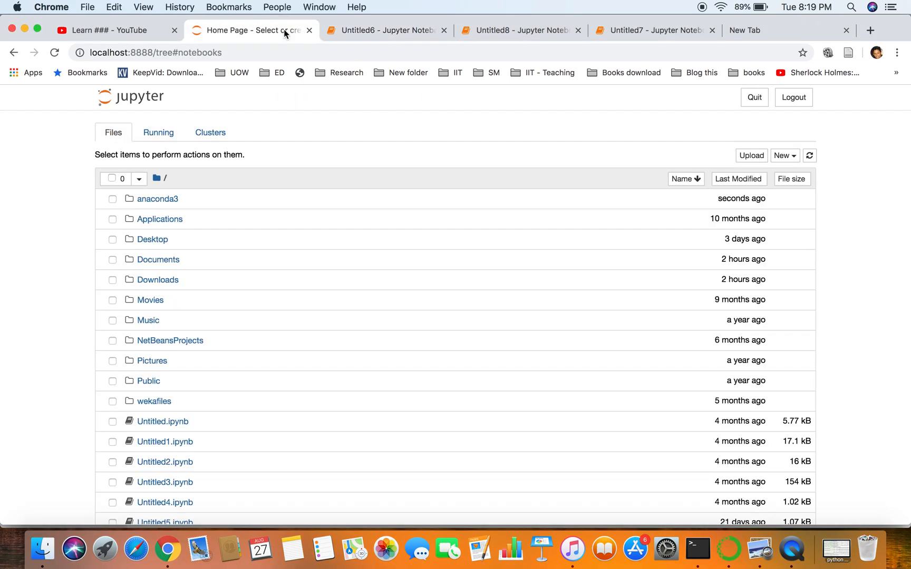
{"action": "left_click", "coordinate": [383, 29]}
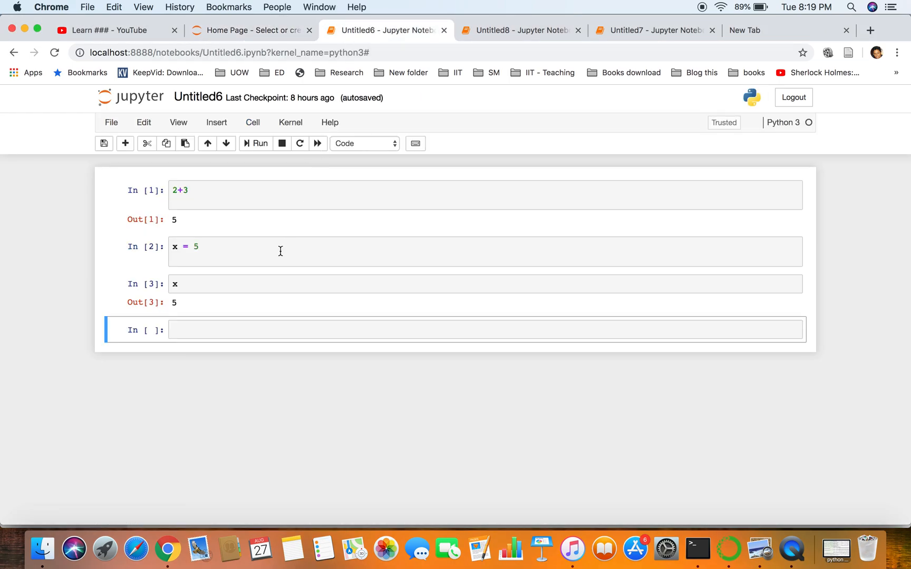
{"action": "left_click", "coordinate": [651, 30]}
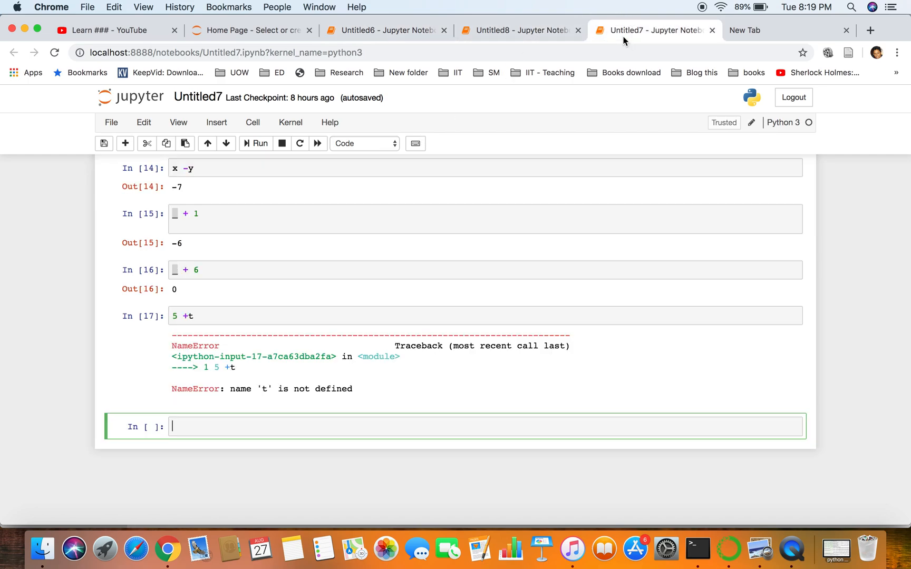
{"action": "scroll", "scroll_direction": "up", "scroll_amount": 3}
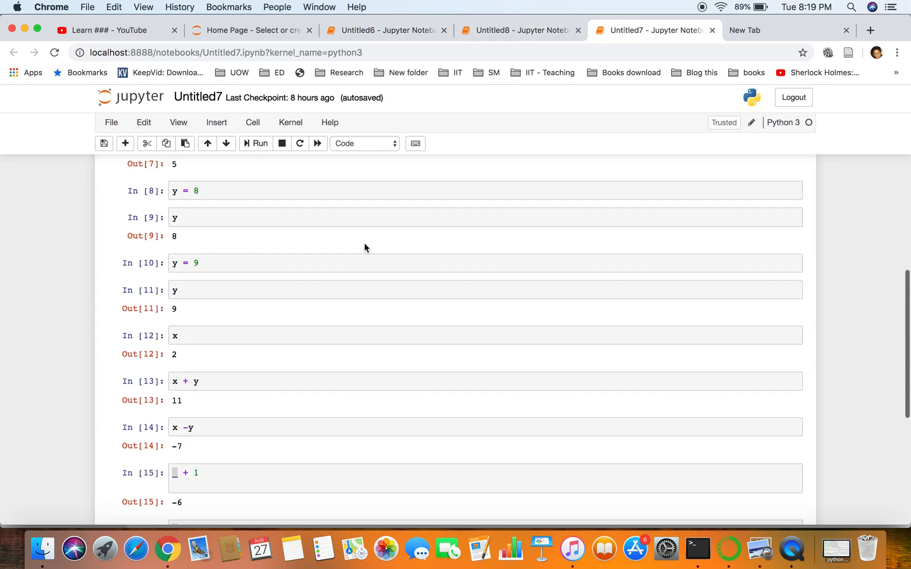
{"action": "left_click", "coordinate": [519, 30]}
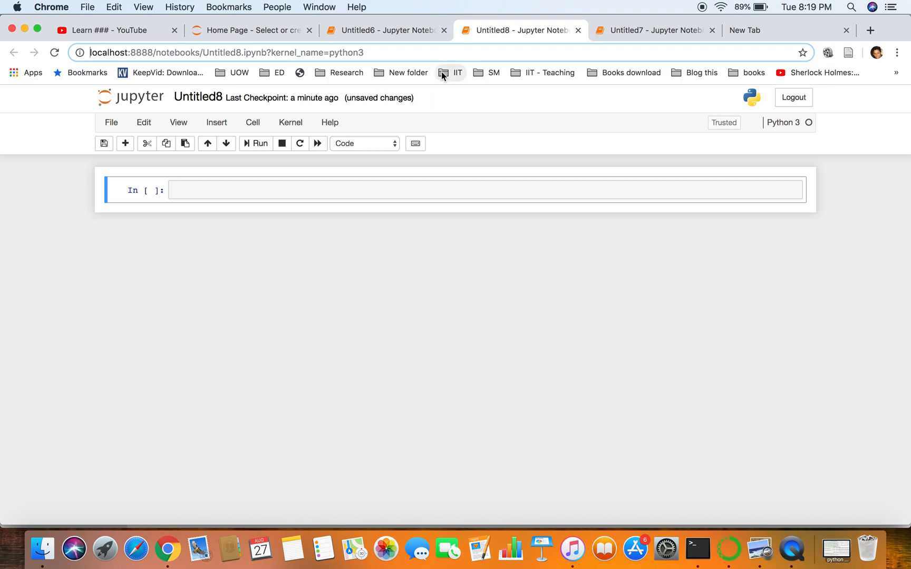
{"action": "mouse_move", "coordinate": [340, 196]}
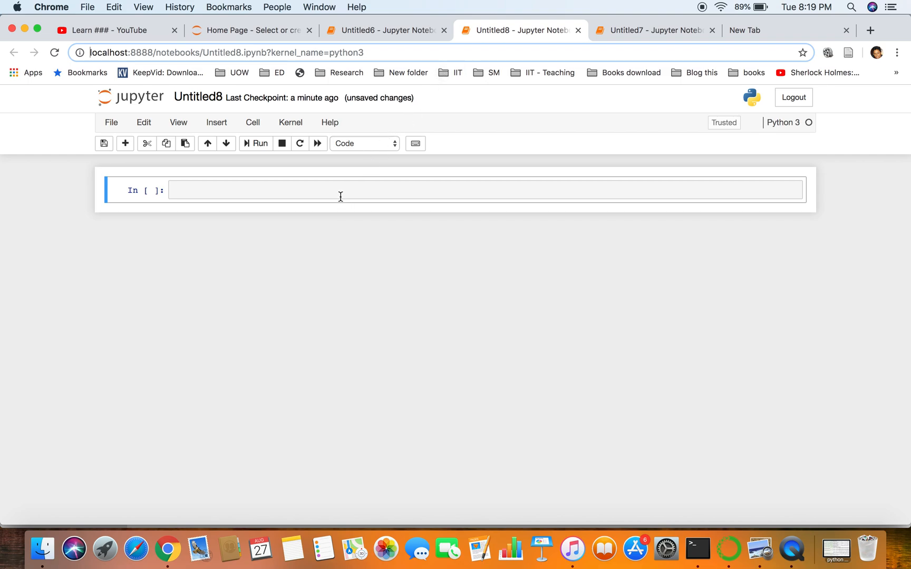
Step: Run name = 'facebook' in the first cell, then enter name in the next cell
{"action": "type", "text": "nam"}
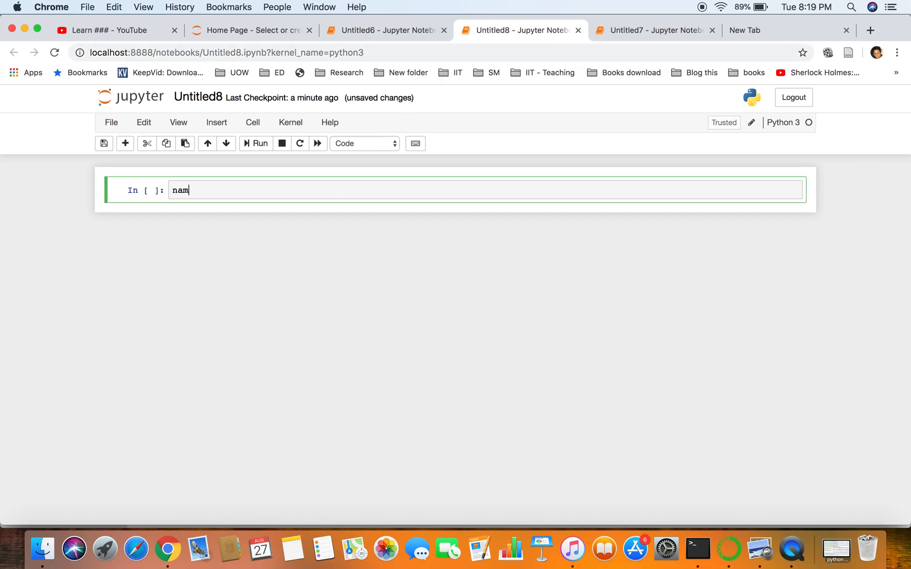
{"action": "type", "text": "e ="}
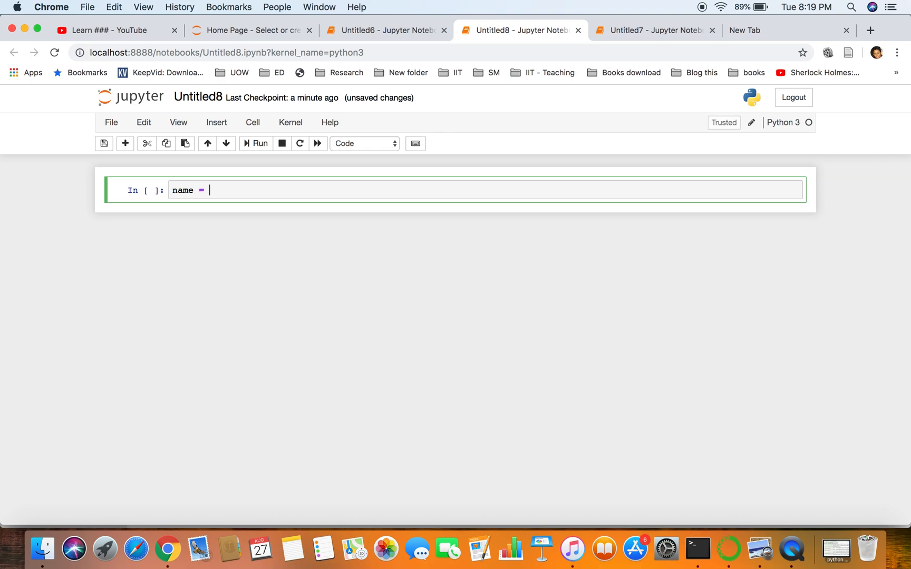
{"action": "type", "text": "''"}
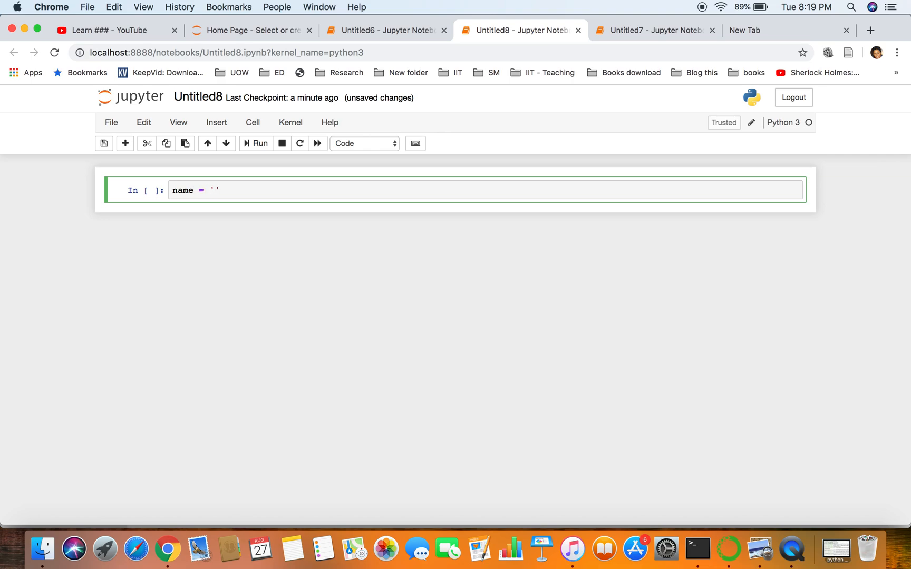
{"action": "type", "text": "faceb"}
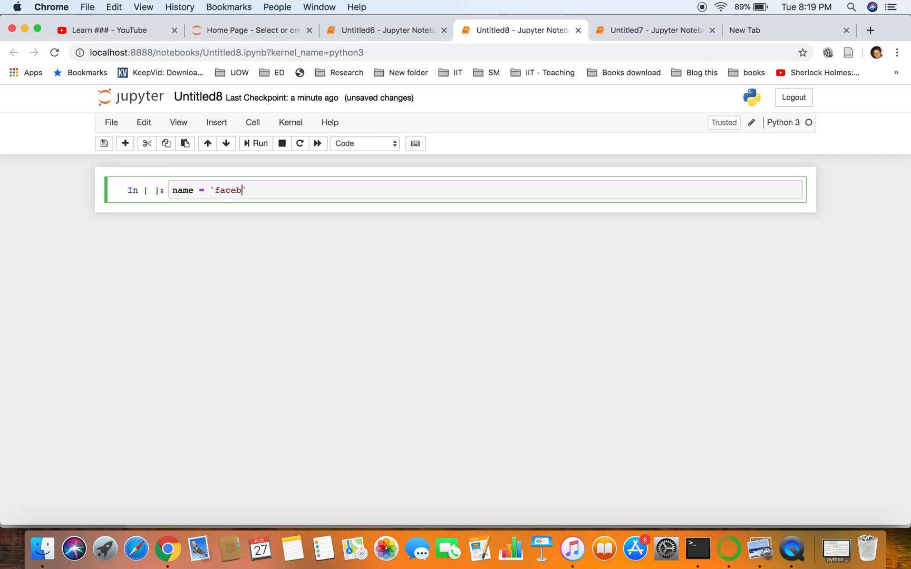
{"action": "type", "text": "ook"}
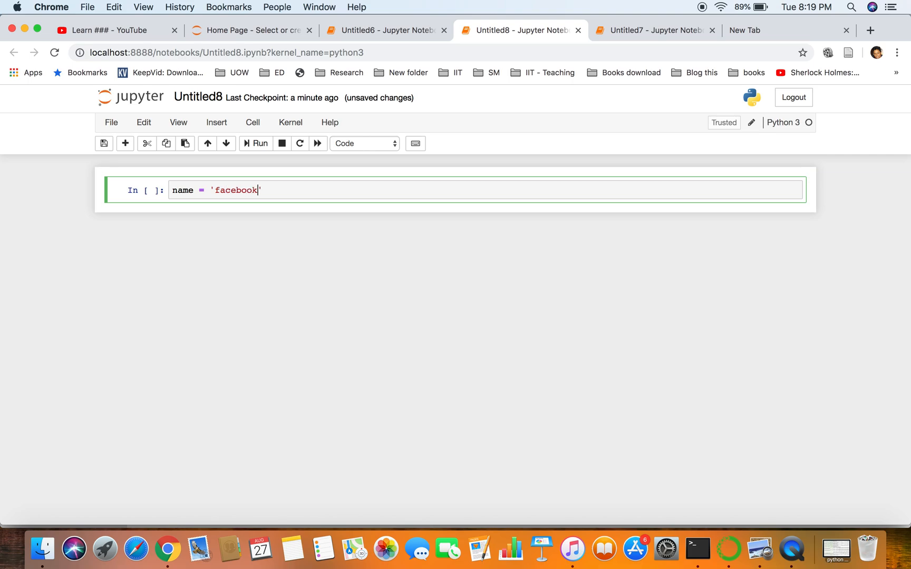
{"action": "key", "text": "shift+enter"}
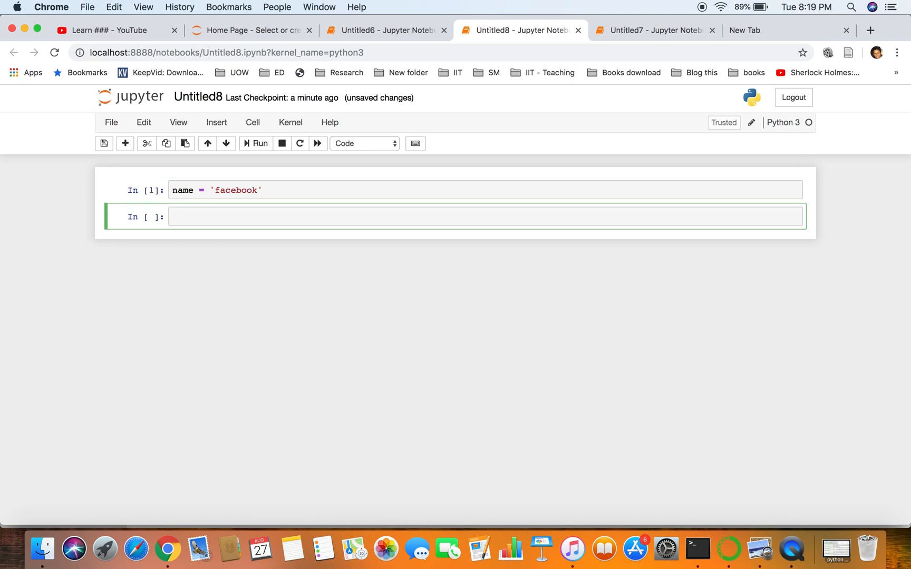
{"action": "type", "text": "name"}
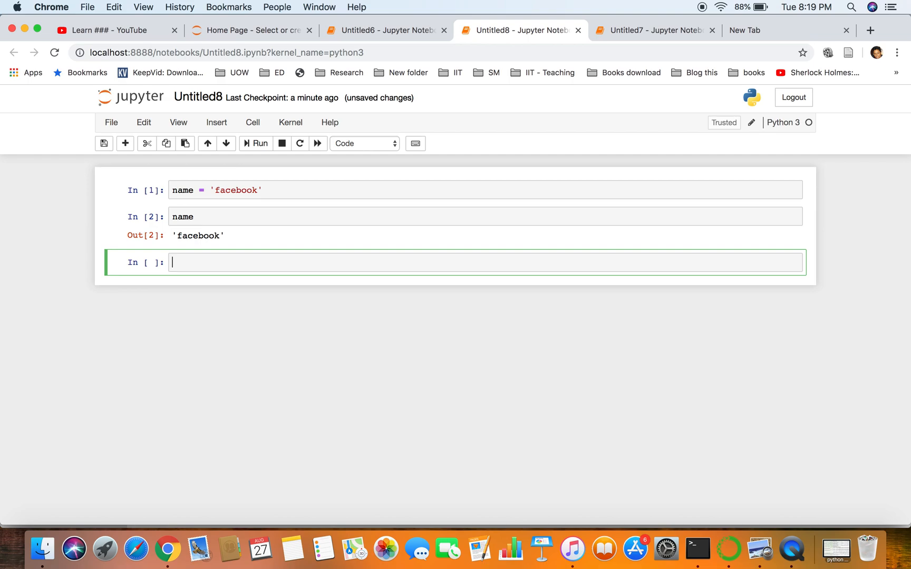
Step: Evaluate name + 'is a social network', then evaluate name again to show 'facebook'
{"action": "type", "text": "name +"}
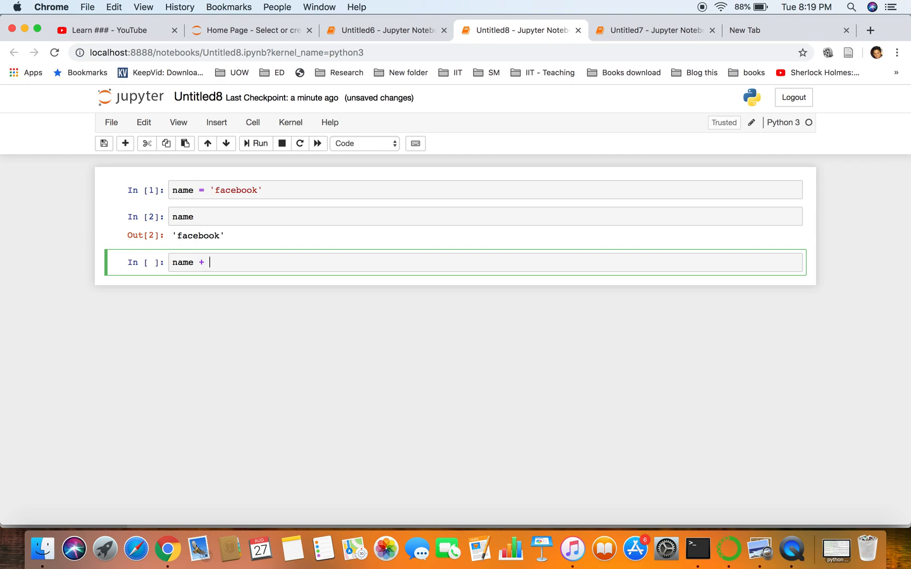
{"action": "type", "text": "'"}
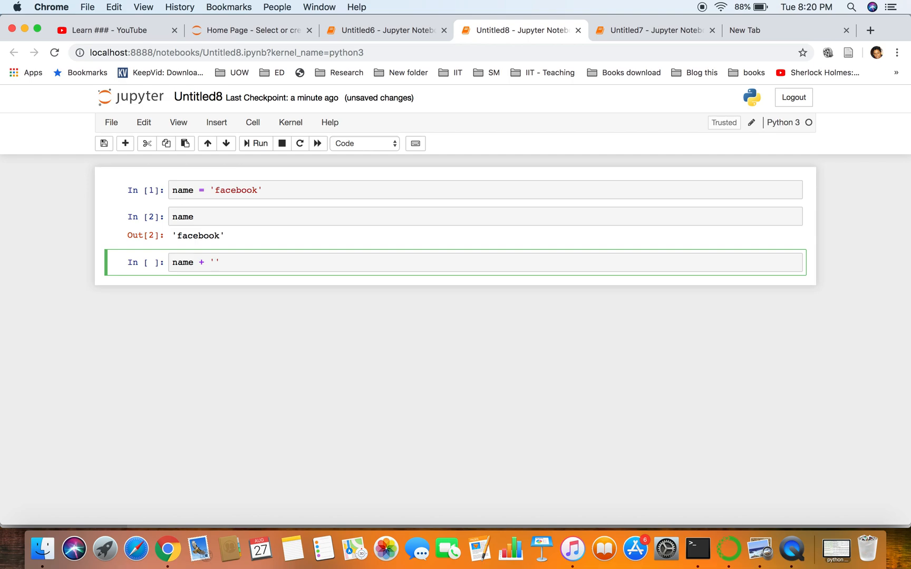
{"action": "type", "text": "is a soci"}
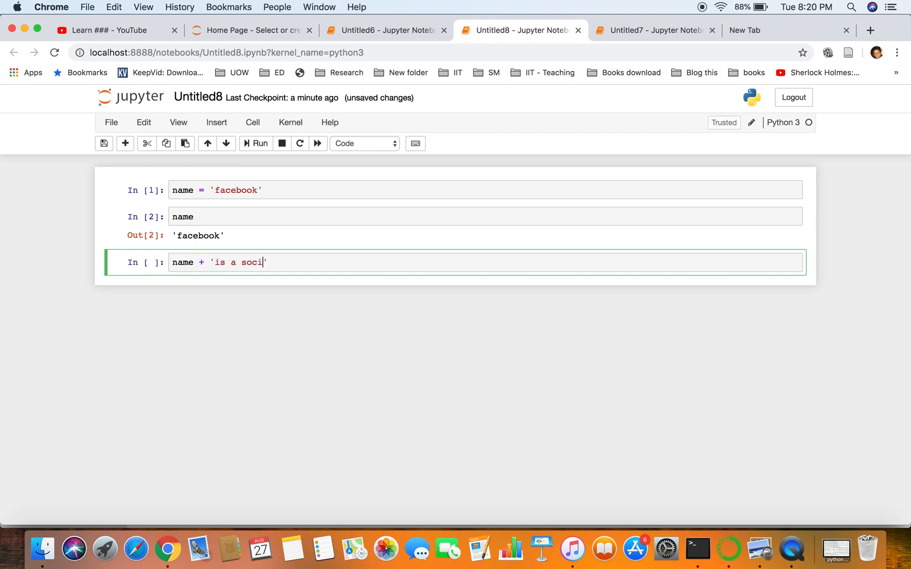
{"action": "type", "text": "al network"}
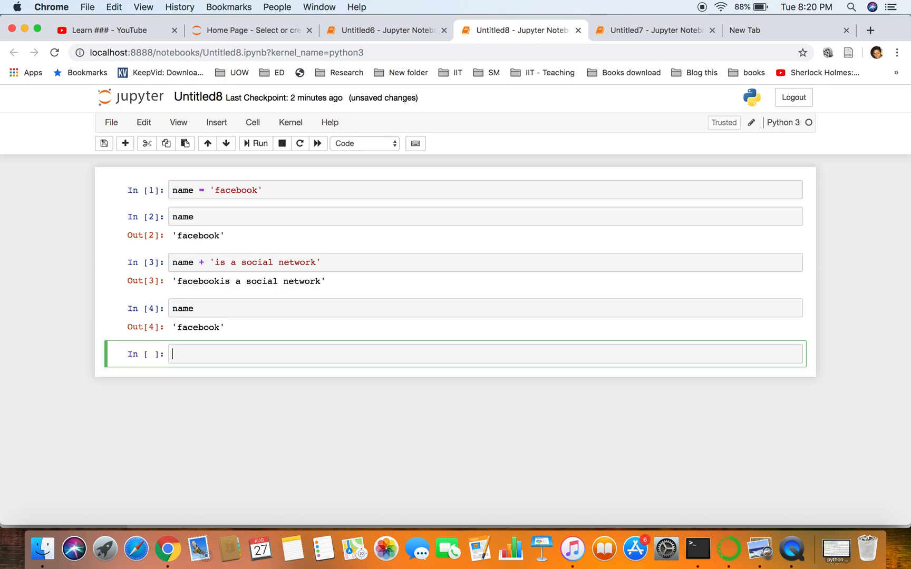
{"action": "type", "text": "name"}
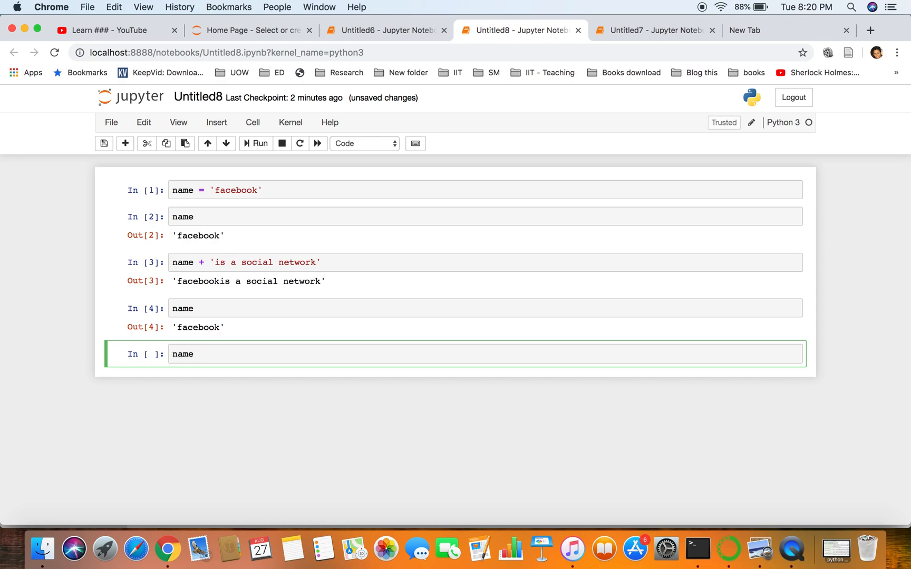
Step: Index name at 0, 1, 2 and 3, giving 'f', 'a', 'c' and 'e'
{"action": "type", "text": "[]"}
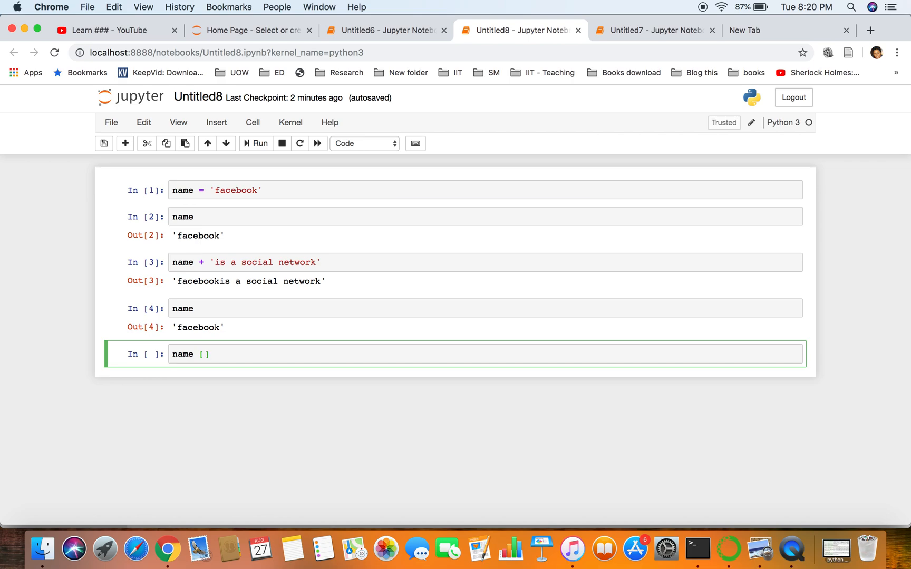
{"action": "type", "text": "0"}
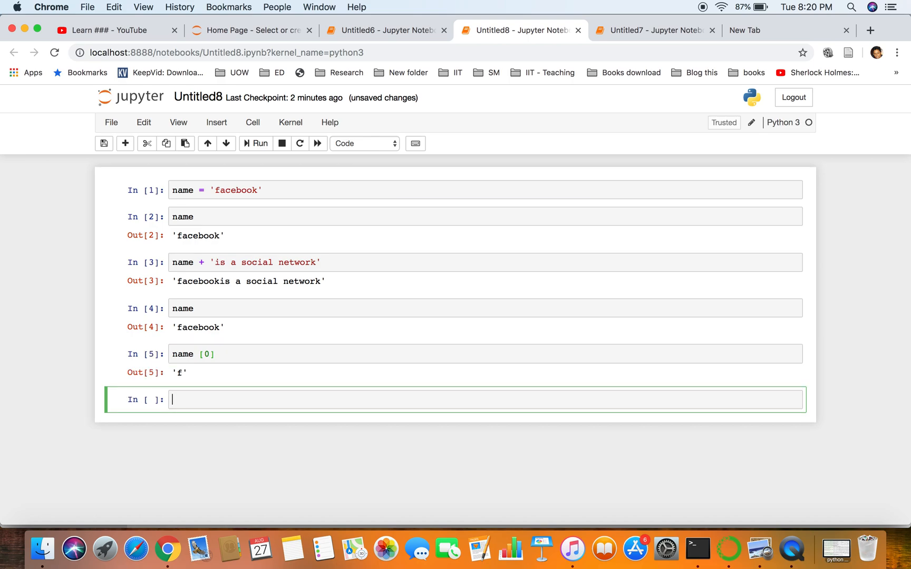
{"action": "type", "text": "name"}
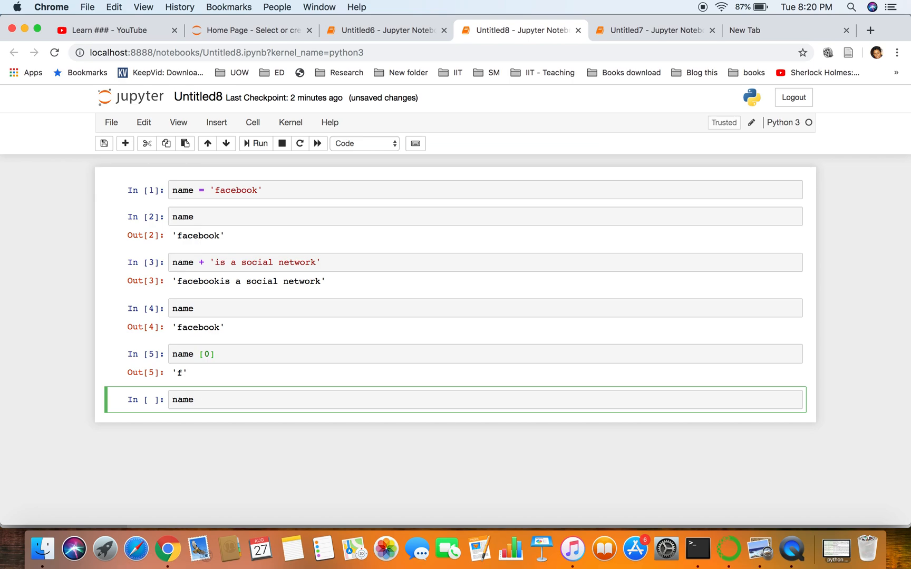
{"action": "type", "text": "[1]"}
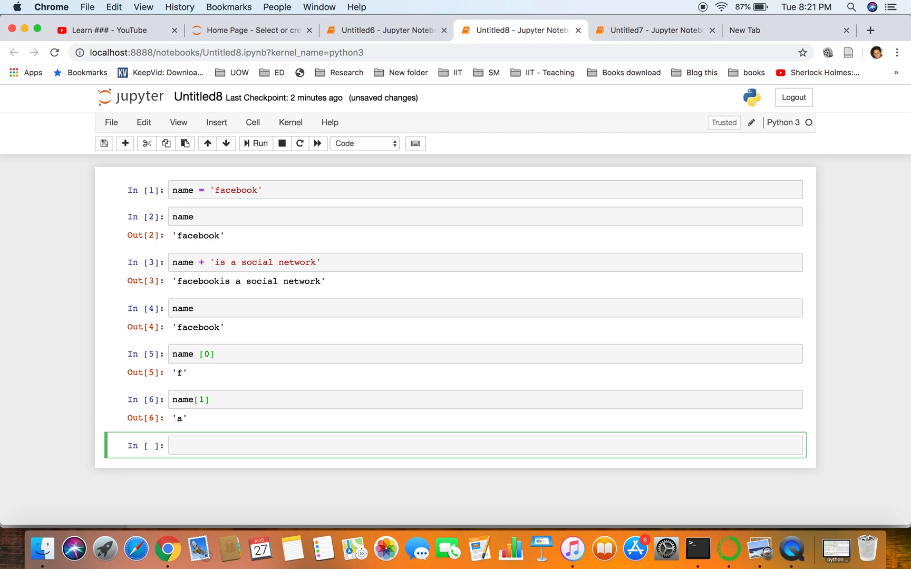
{"action": "type", "text": "name"}
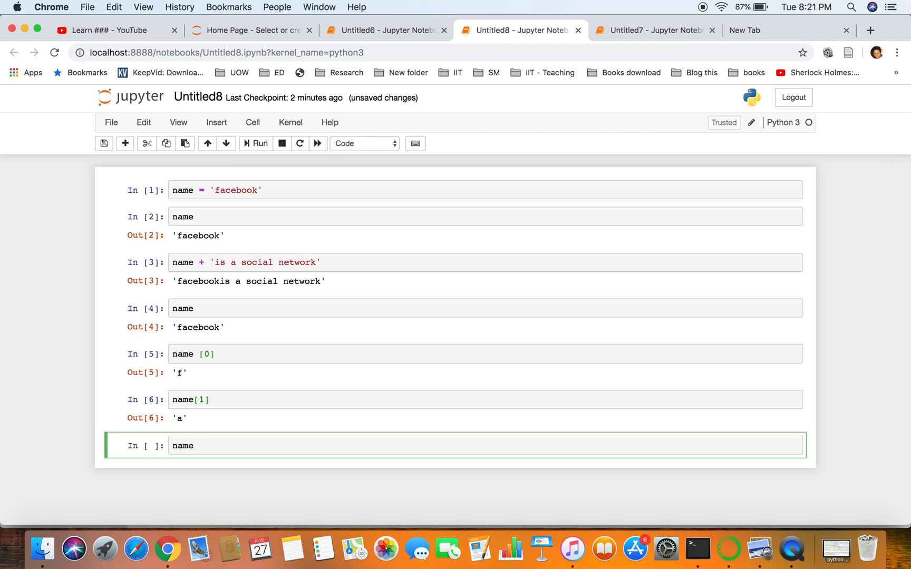
{"action": "type", "text": "[2]"}
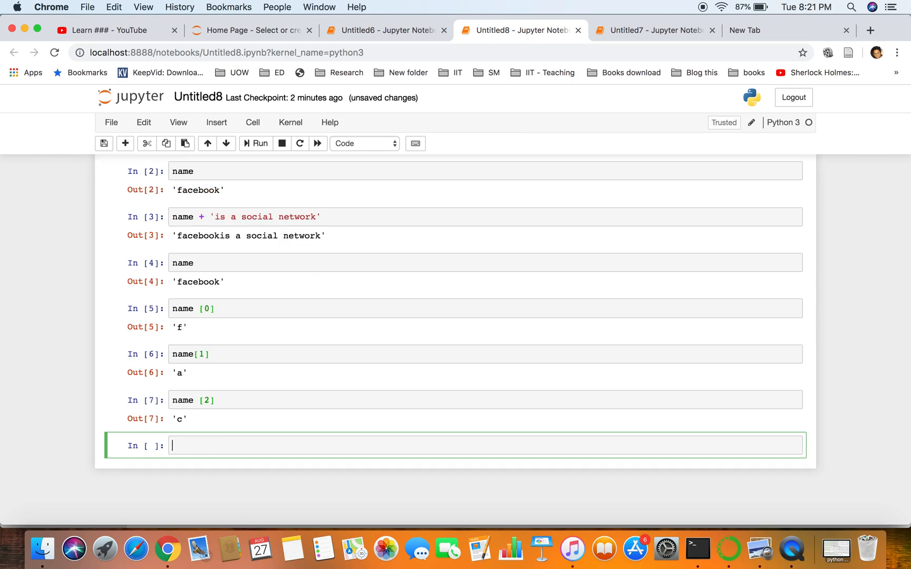
{"action": "type", "text": "name"}
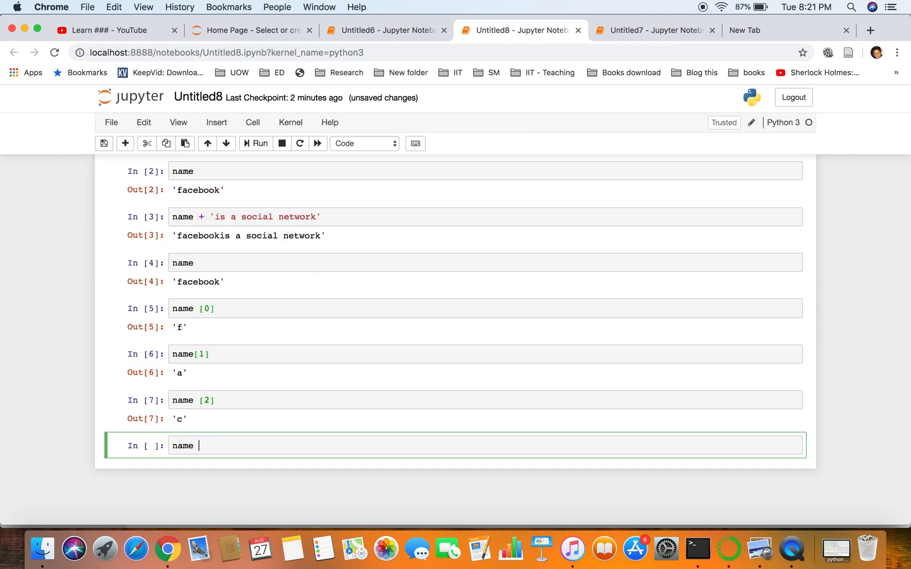
{"action": "type", "text": "[]"}
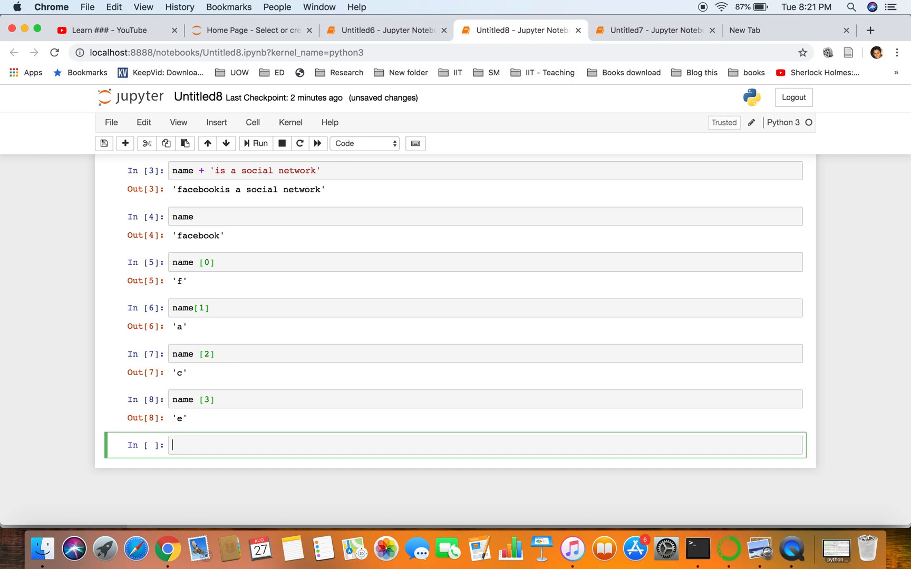
{"action": "type", "text": "name ["}
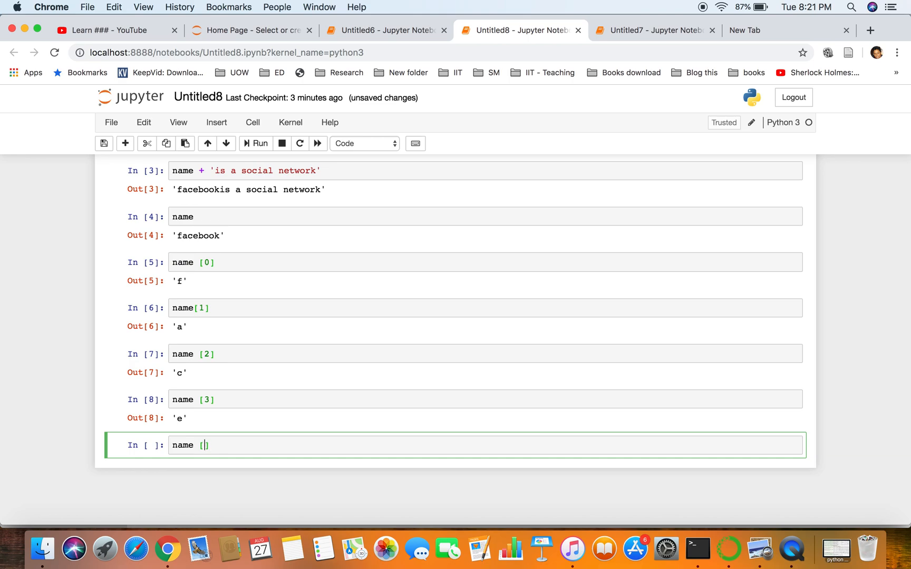
Step: Clear the experimental -1 and 'f' text and re-evaluate name to show 'facebook'
{"action": "type", "text": "-1"}
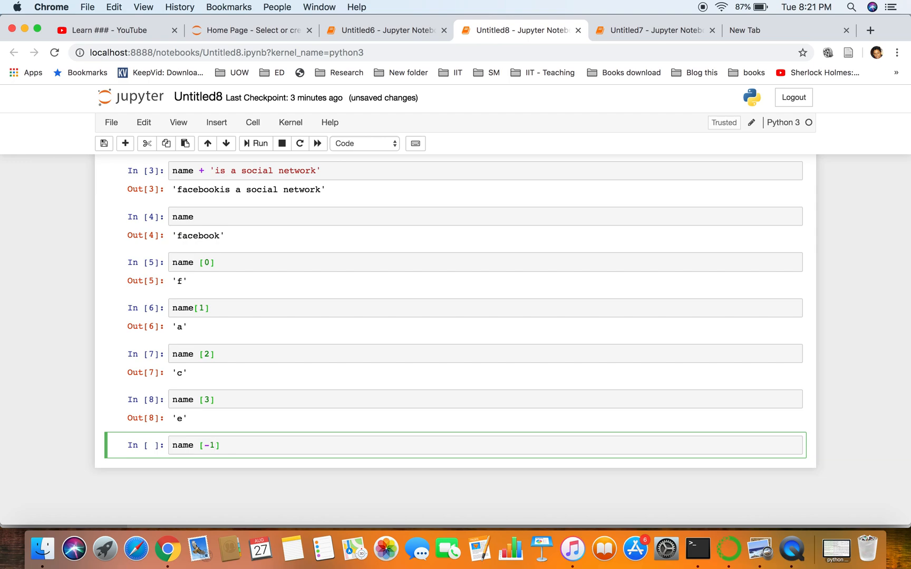
{"action": "mouse_move", "coordinate": [262, 269]}
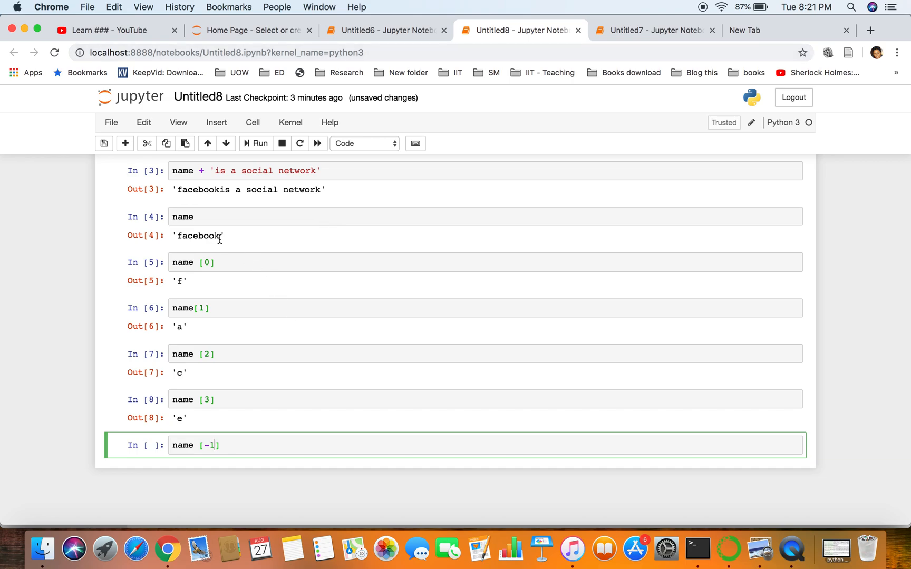
{"action": "mouse_move", "coordinate": [231, 348]}
{"action": "type", "text": "="}
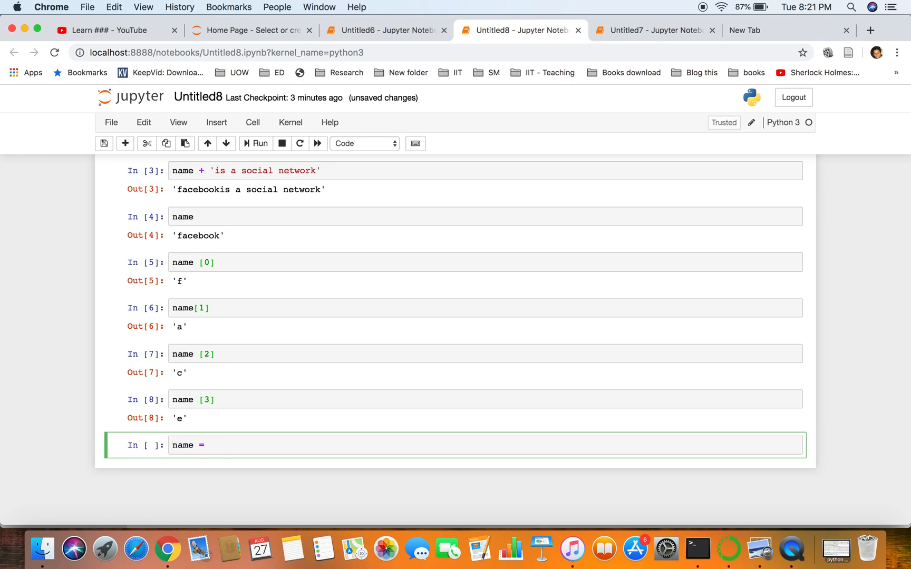
{"action": "type", "text": "'f'"}
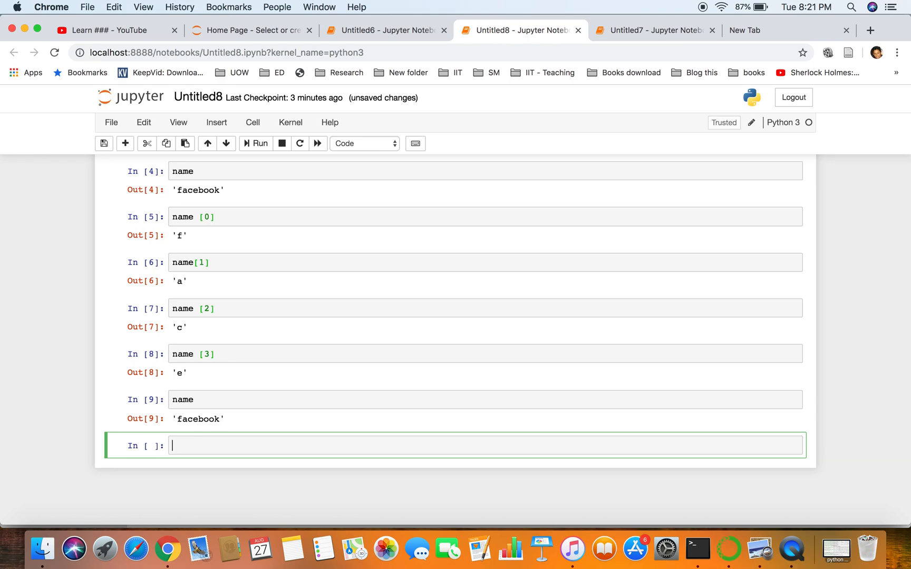
Step: Index name at -1, -2, -3 and -4, giving 'k', 'o', 'o' and 'b'
{"action": "type", "text": "name"}
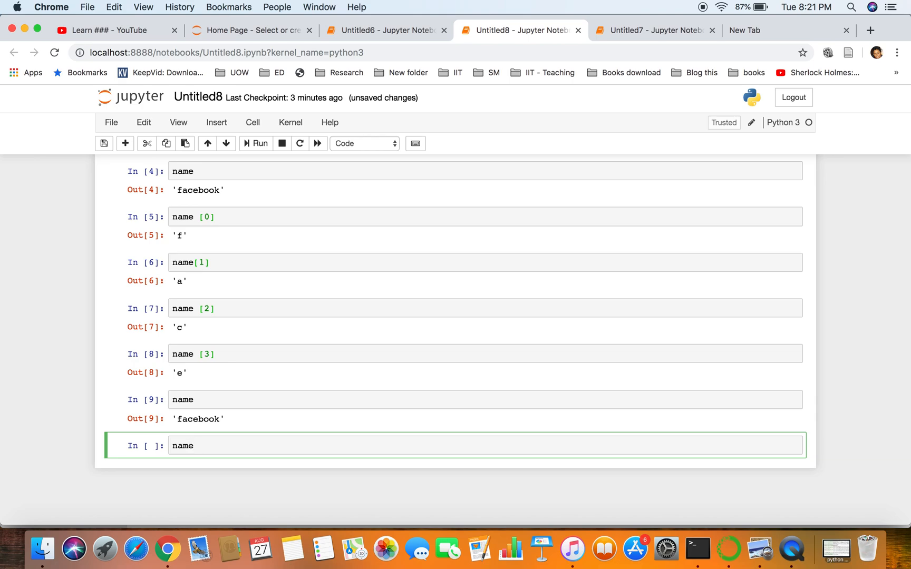
{"action": "type", "text": "[]"}
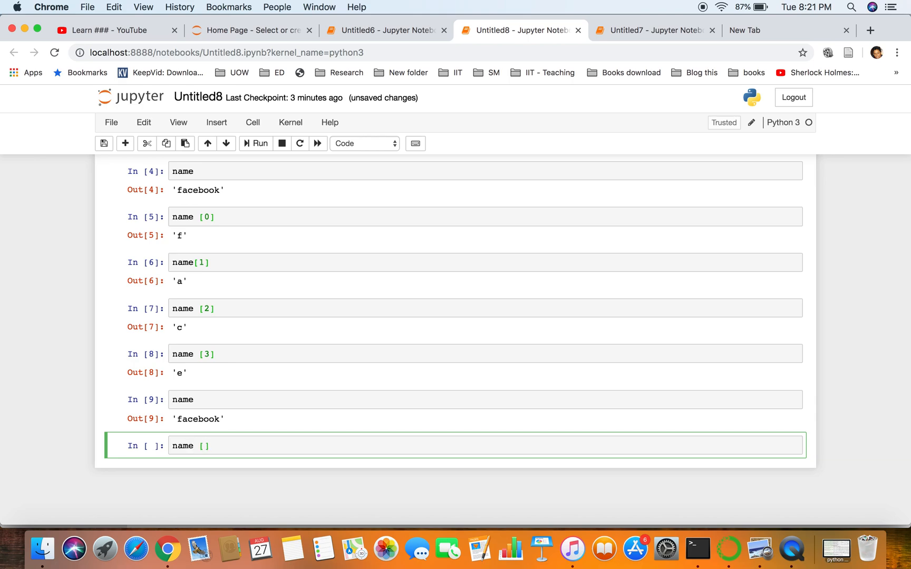
{"action": "type", "text": "-1"}
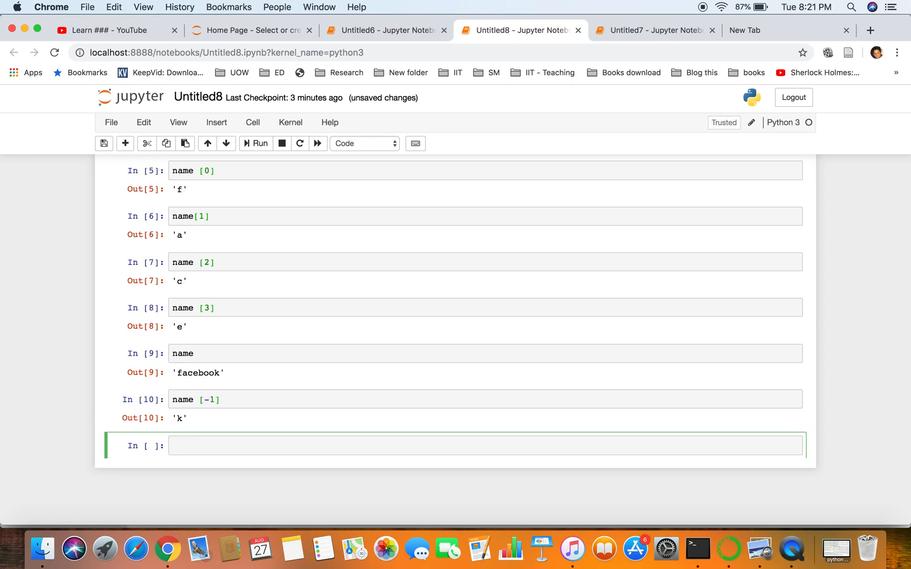
{"action": "type", "text": "name [ ]"}
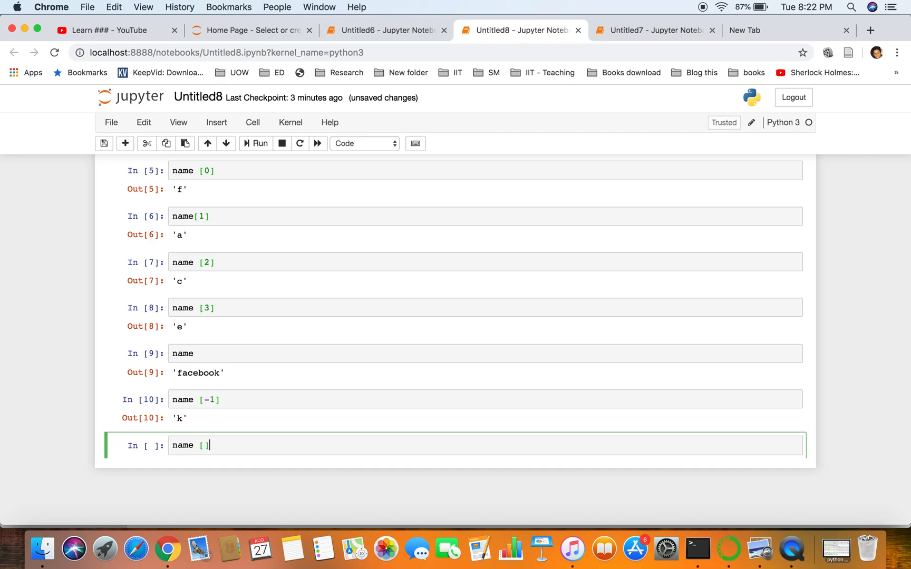
{"action": "type", "text": "-2"}
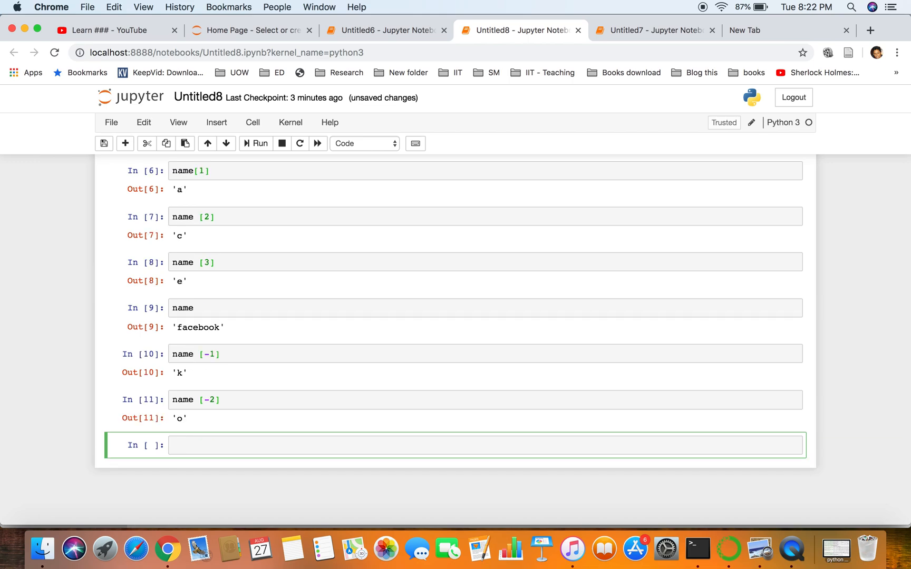
{"action": "type", "text": "name []"}
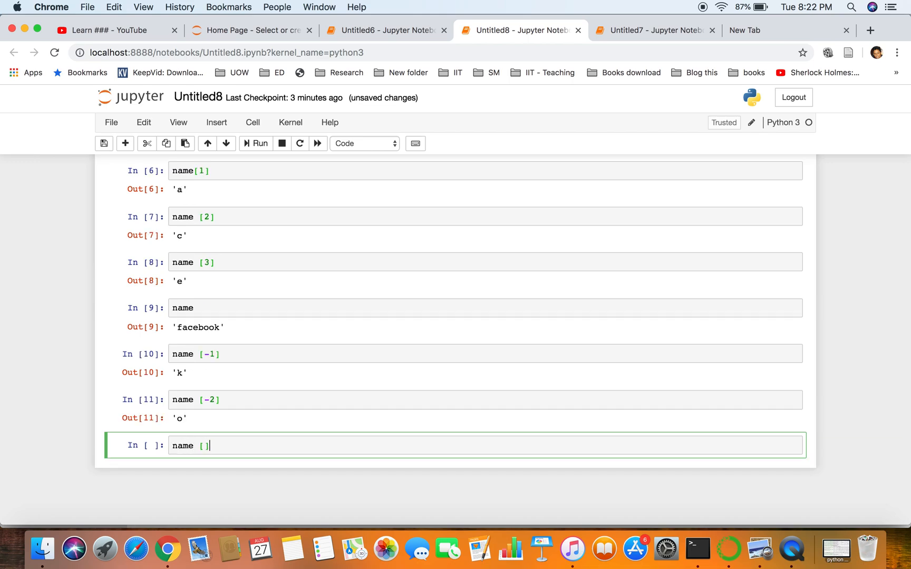
{"action": "type", "text": "-3"}
{"action": "type", "text": "name"}
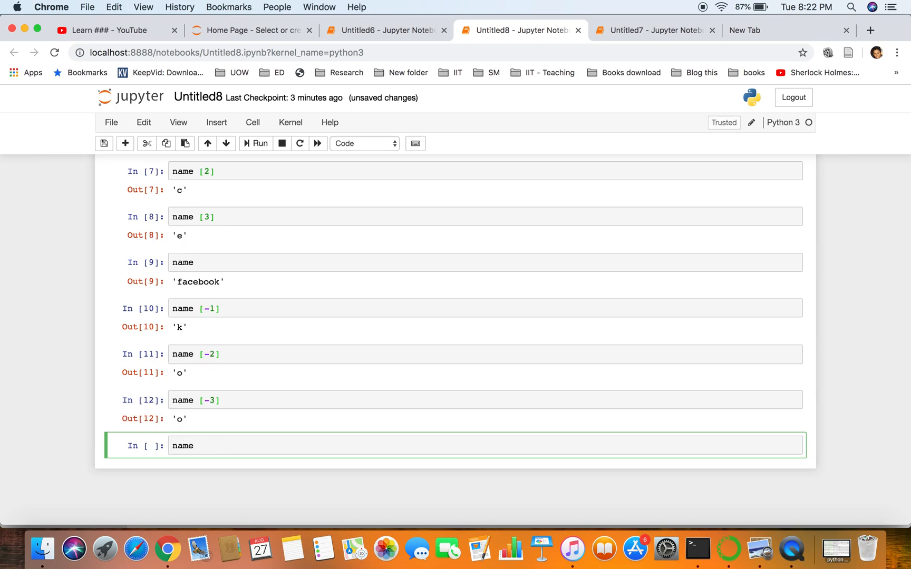
{"action": "type", "text": "[-4]"}
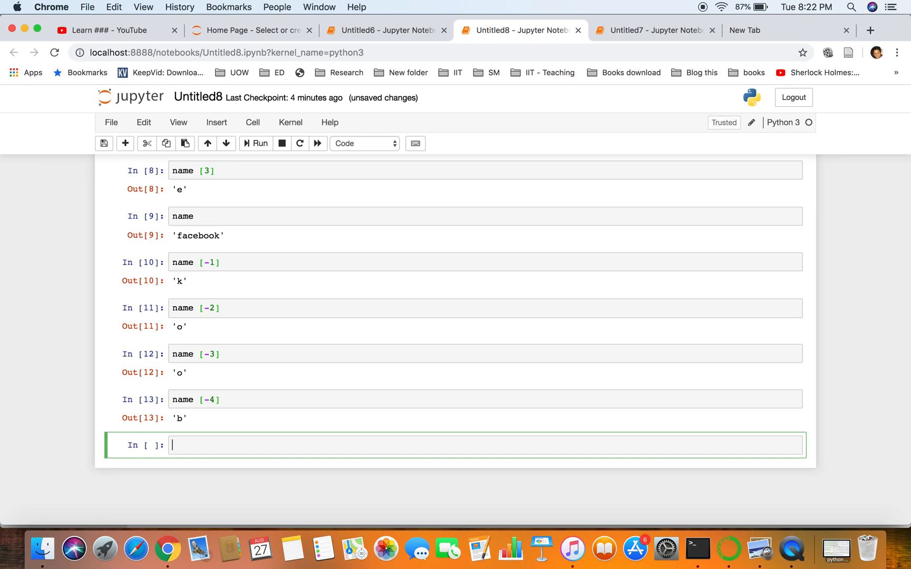
Step: Index name at 1 to get 'a'
{"action": "type", "text": "name"}
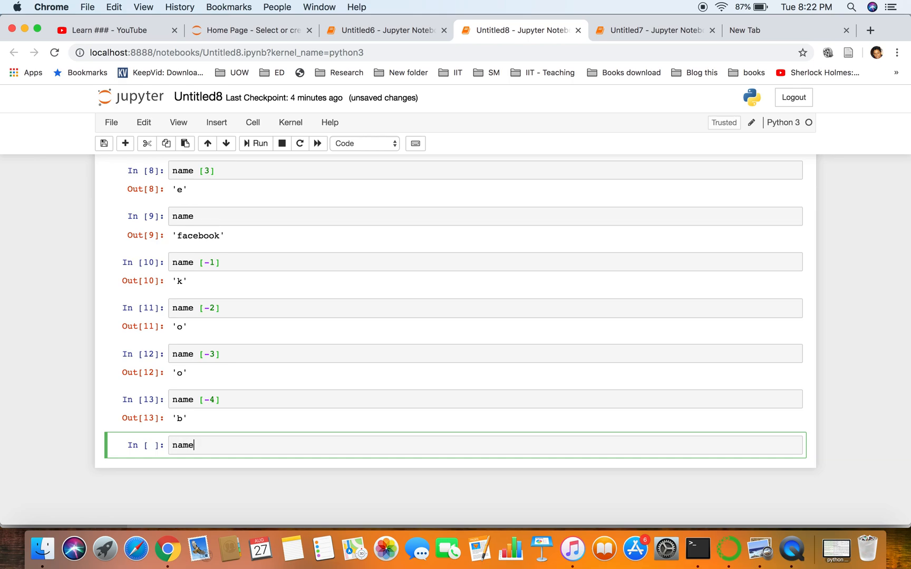
{"action": "type", "text": "[]"}
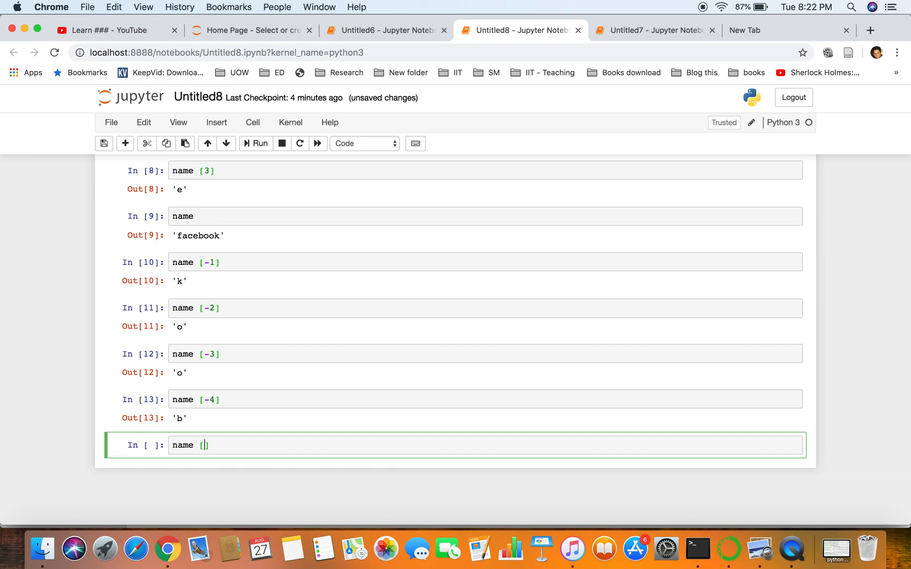
{"action": "type", "text": "1"}
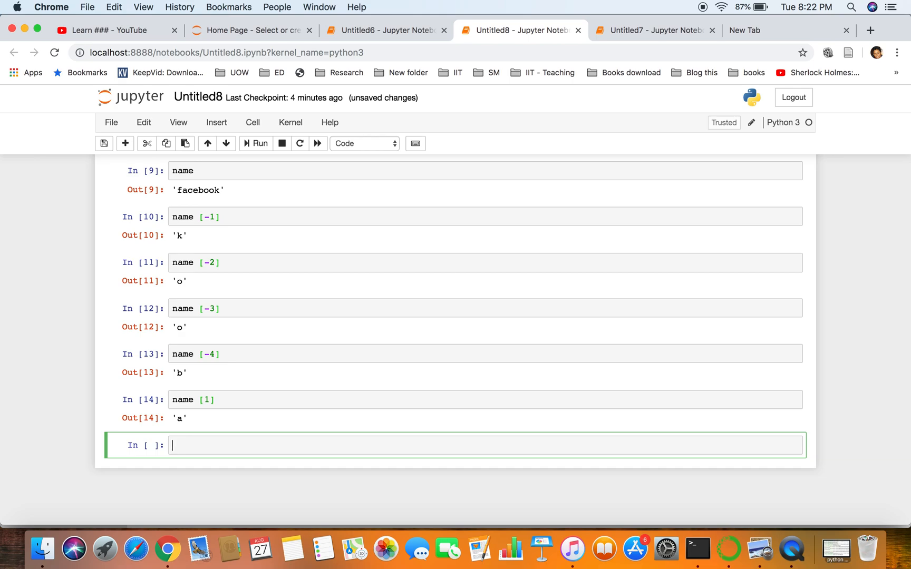
Step: Run name[12] to raise an IndexError, then select 'string' in the traceback
{"action": "type", "text": "name"}
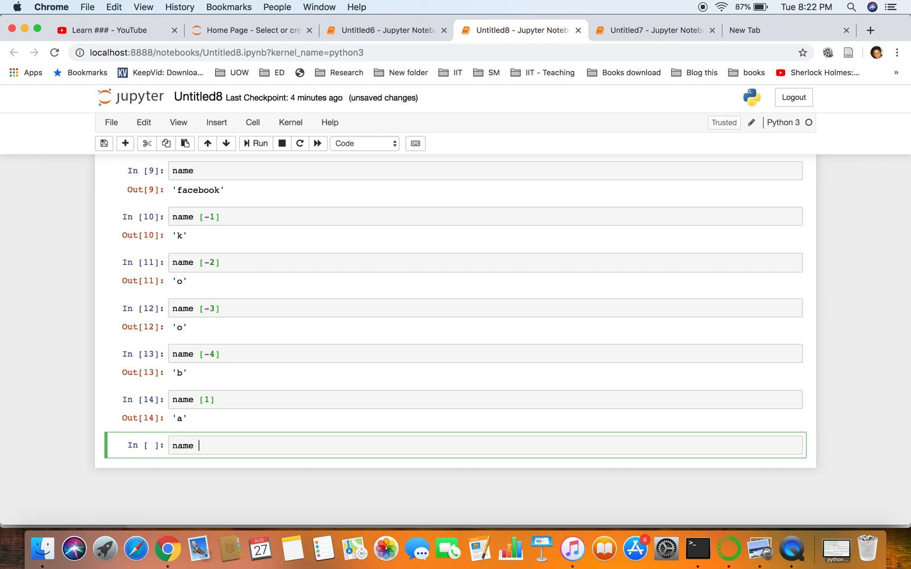
{"action": "type", "text": "[]"}
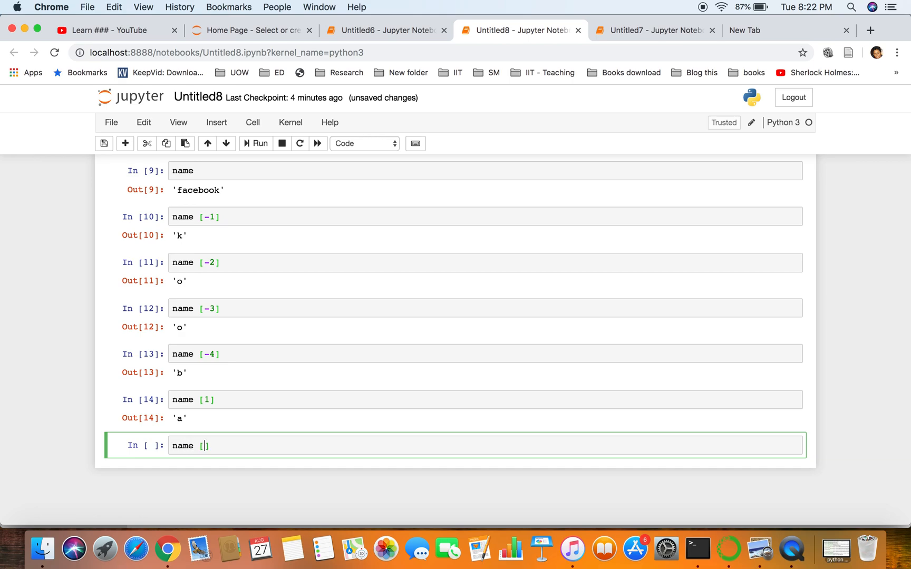
{"action": "type", "text": "12"}
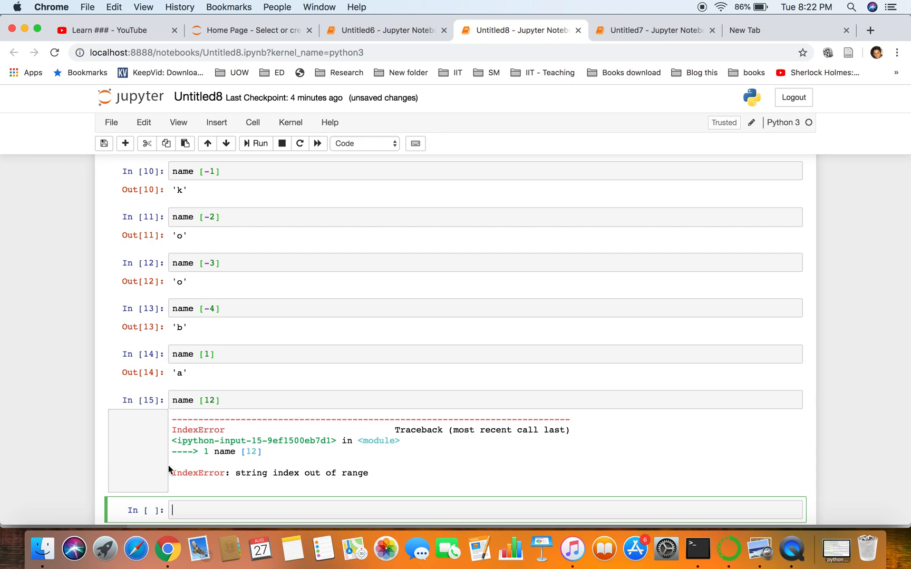
{"action": "double_click", "coordinate": [250, 473]}
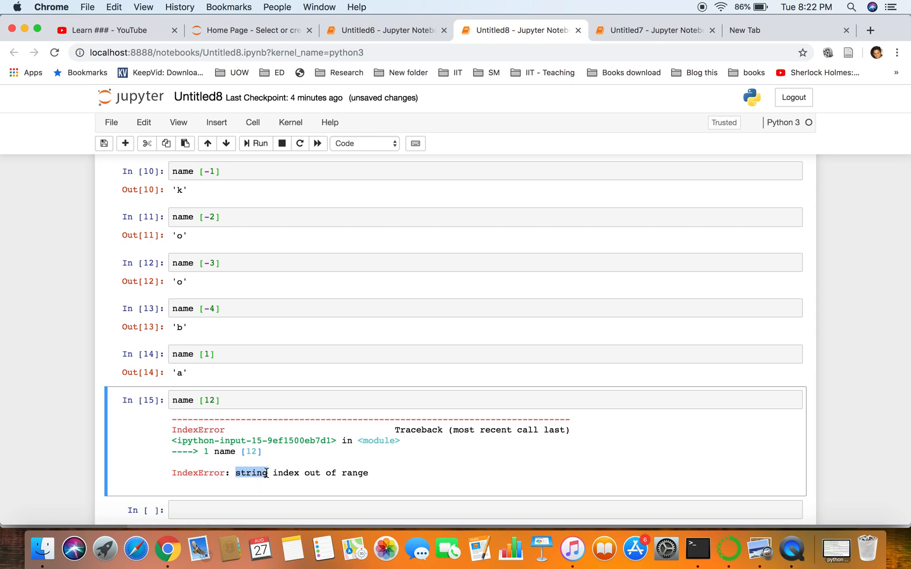
{"action": "scroll", "scroll_direction": "down", "scroll_amount": 3}
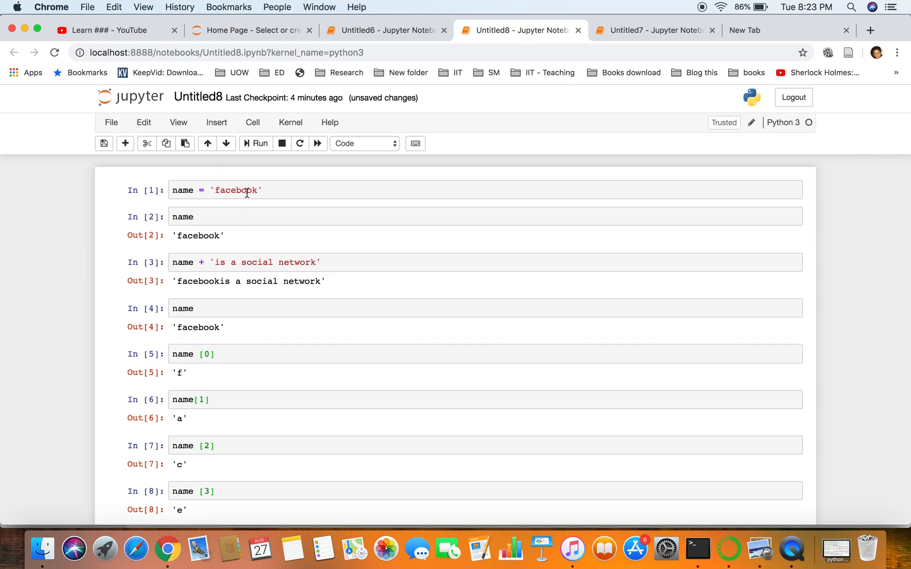
{"action": "double_click", "coordinate": [237, 189]}
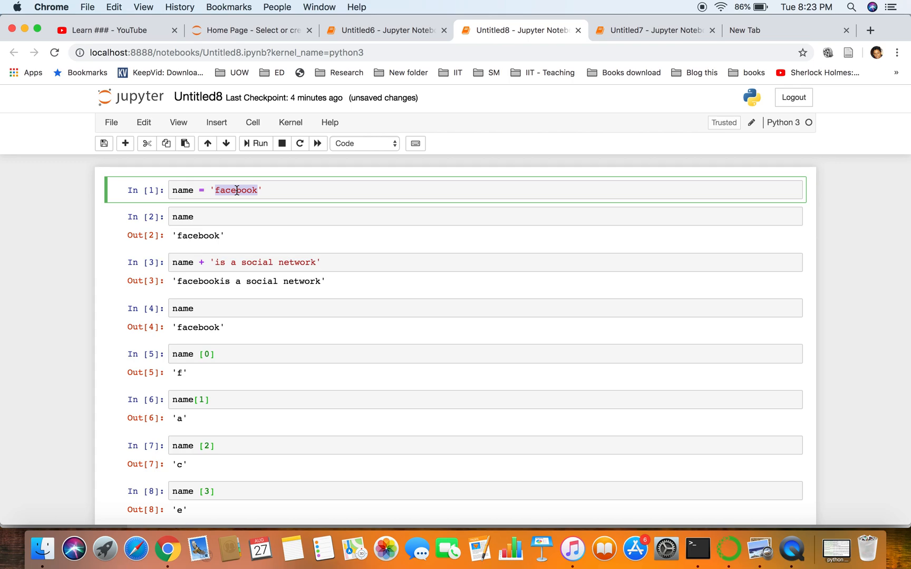
{"action": "scroll", "scroll_direction": "down", "scroll_amount": 3}
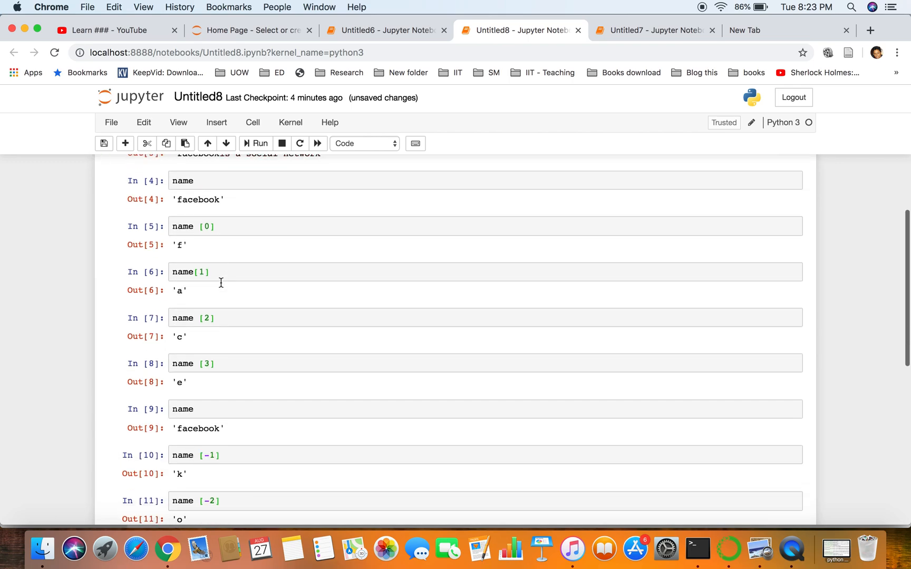
{"action": "scroll", "scroll_direction": "down", "scroll_amount": 3}
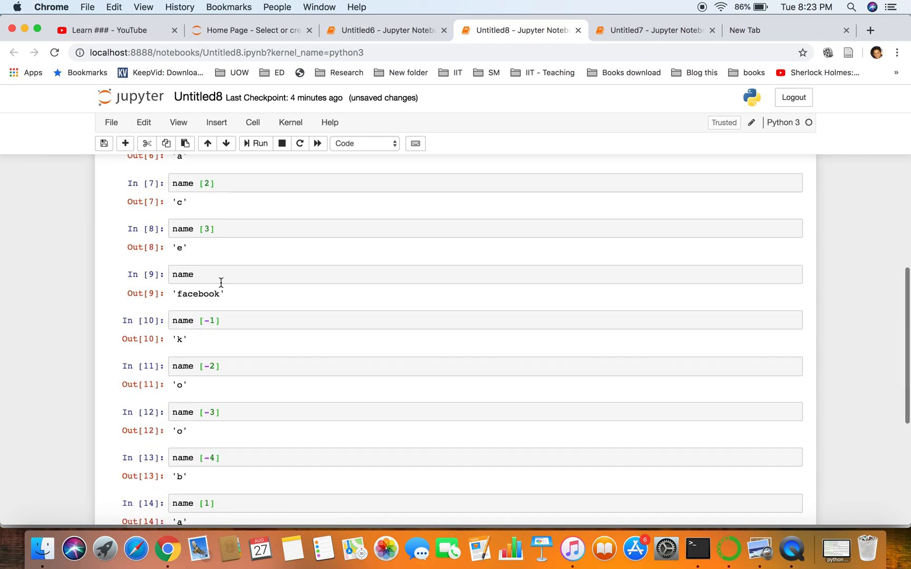